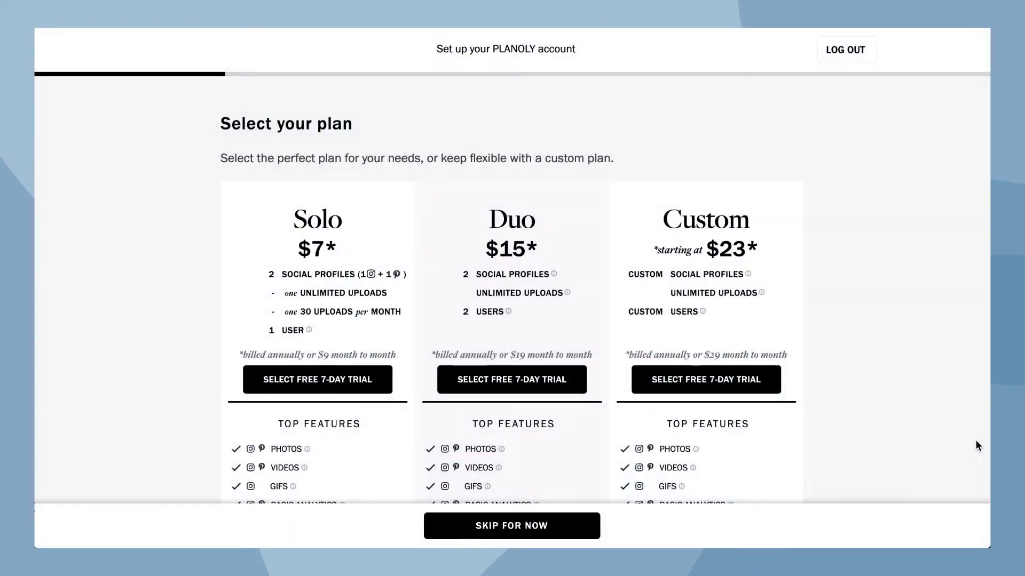
mouse_move(948, 453)
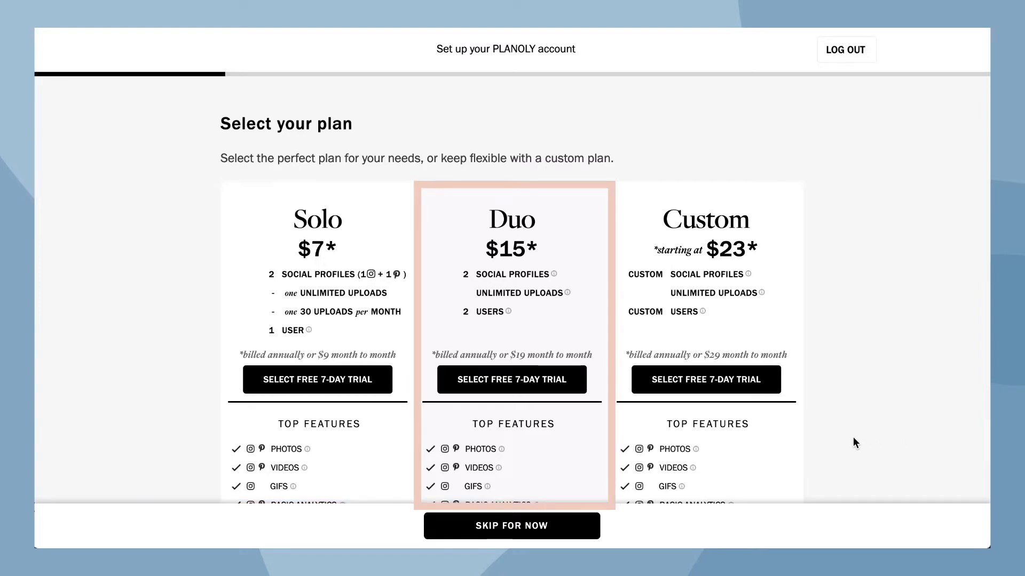
- Skip plan selection for now and reach the welcome step for linking Instagram or Pinterest
left_click(706, 295)
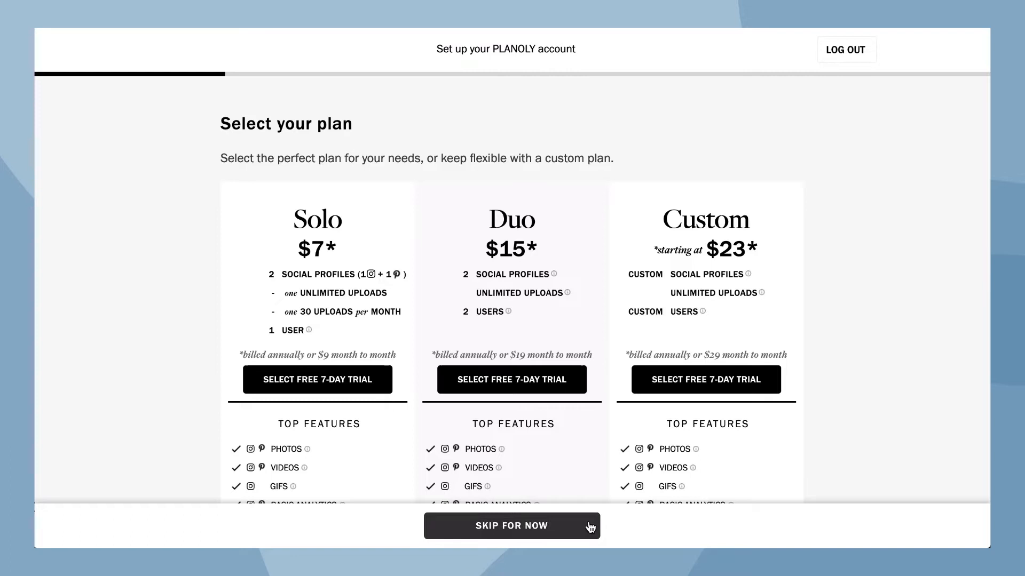
left_click(511, 525)
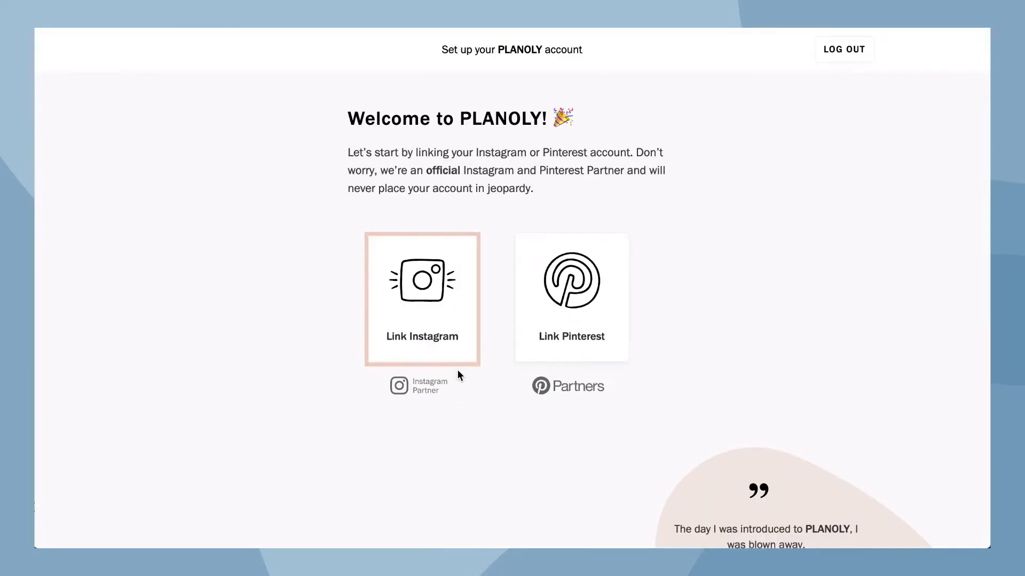
- Choose Link Instagram and hand off to Instagram's authorization request for Planoly
left_click(421, 299)
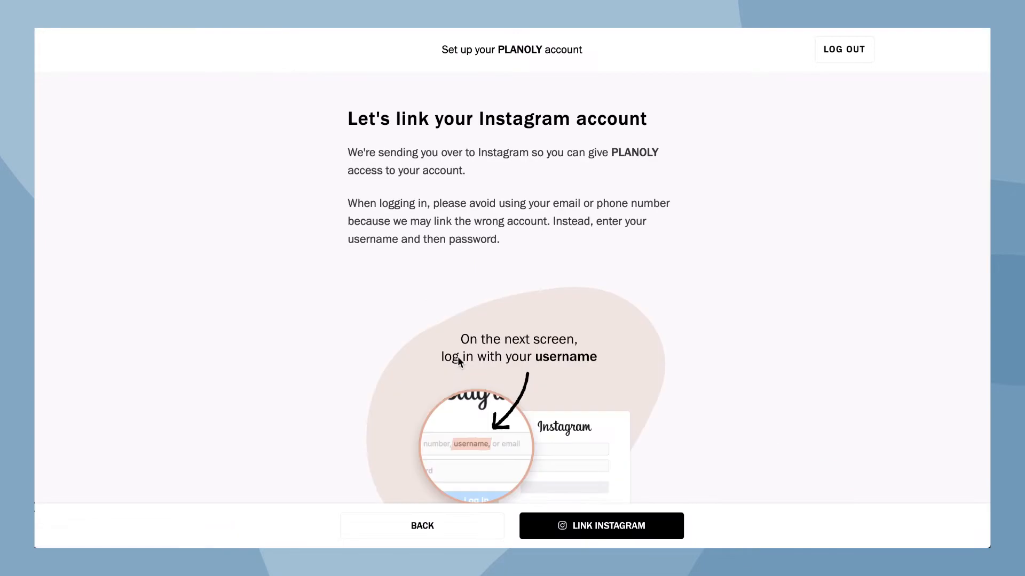
mouse_move(717, 491)
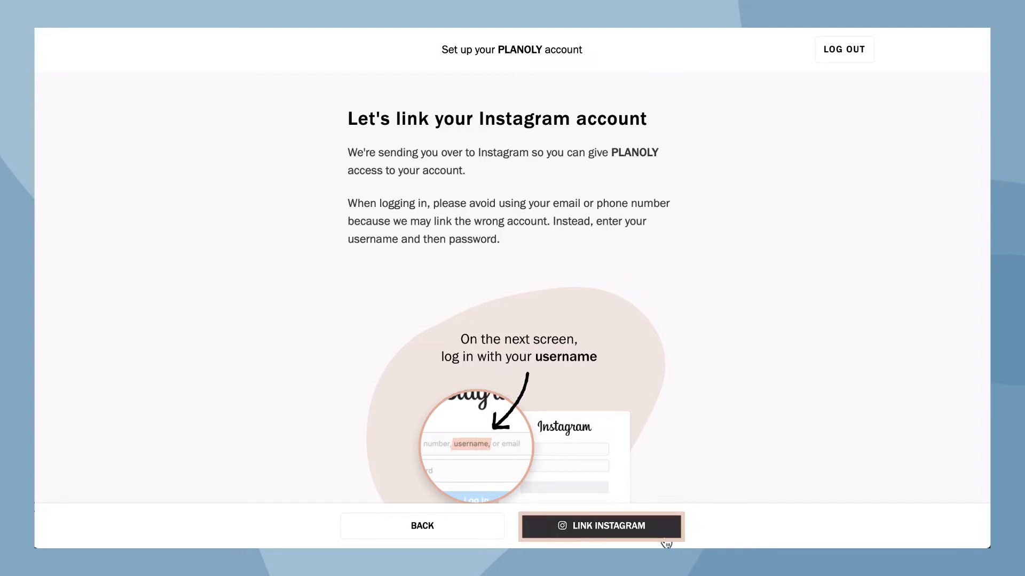
left_click(600, 526)
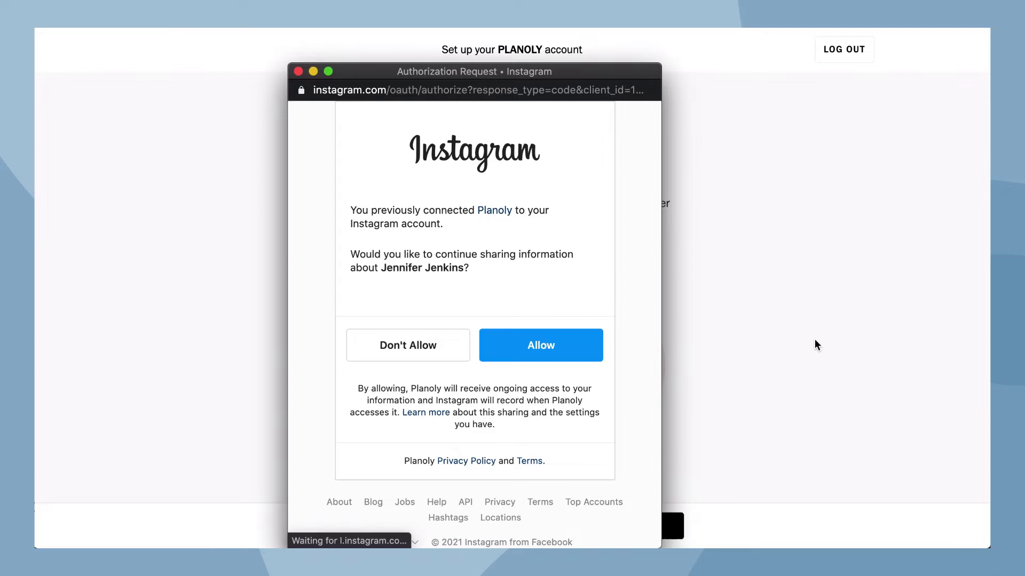
- Allow Planoly continued Instagram access, reaching the Facebook Page question
left_click(540, 344)
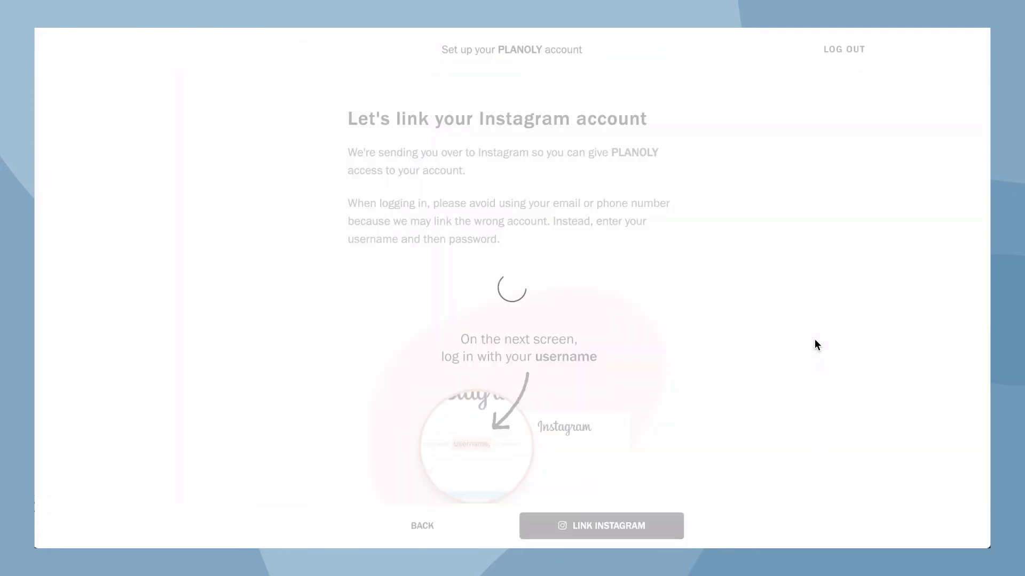
left_click(600, 525)
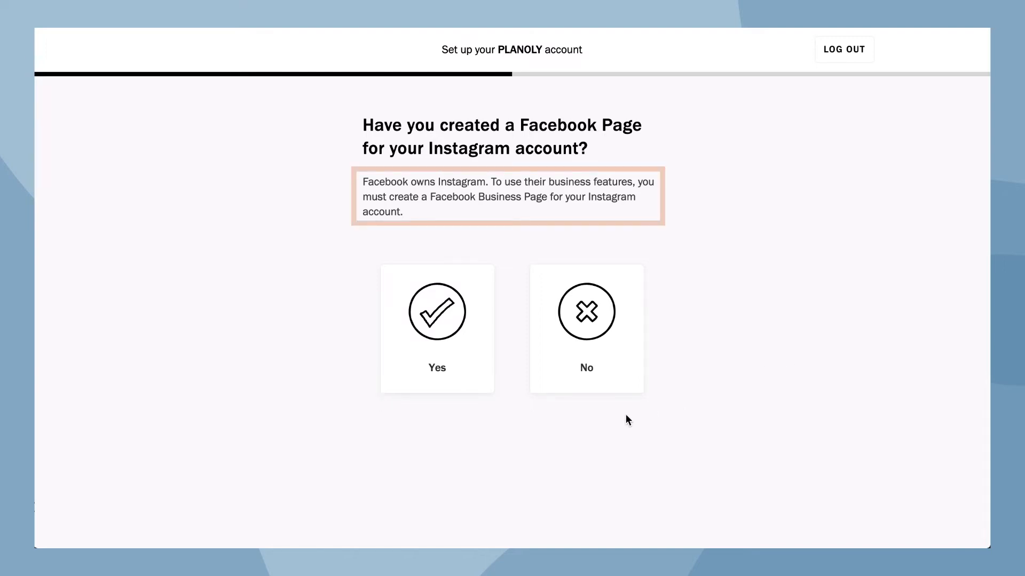
mouse_move(517, 422)
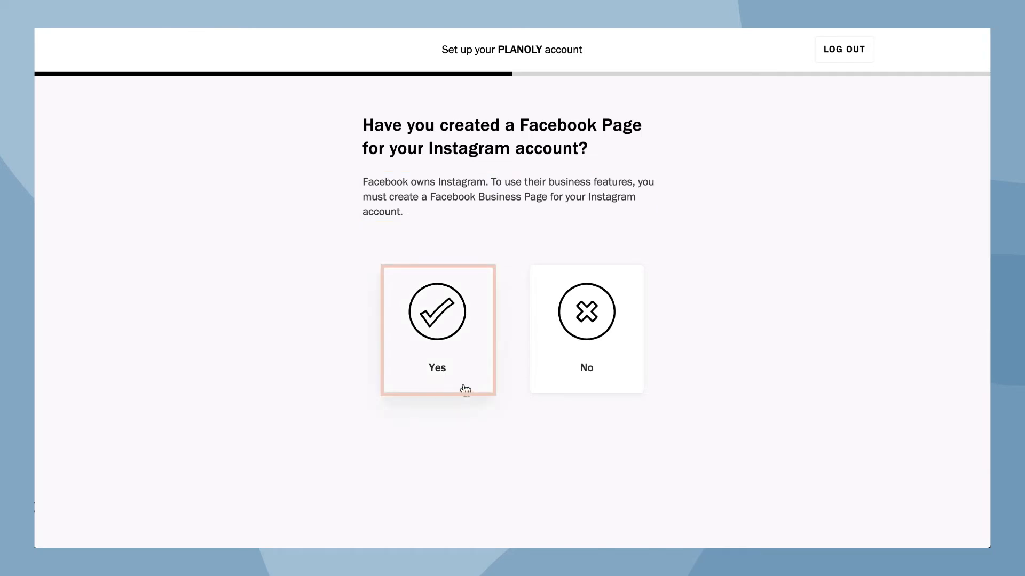
mouse_move(482, 398)
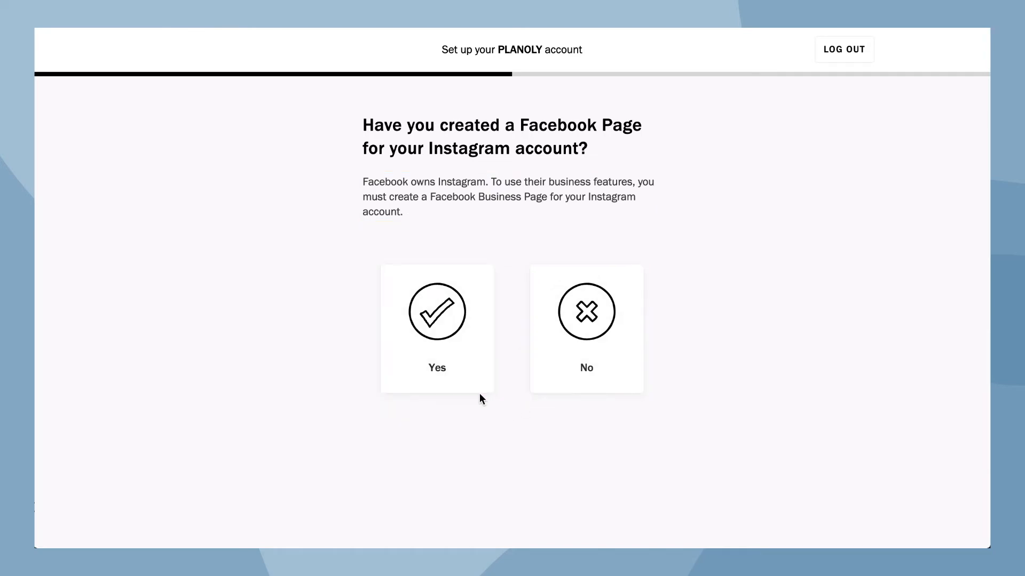
- Answer Yes, a Facebook Page exists for the Instagram account
left_click(437, 329)
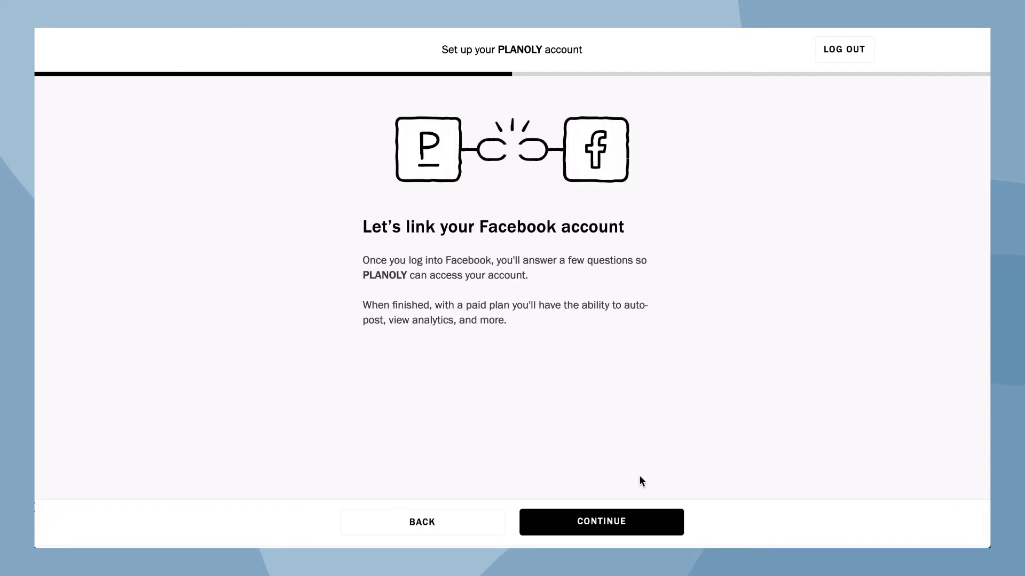
mouse_move(669, 529)
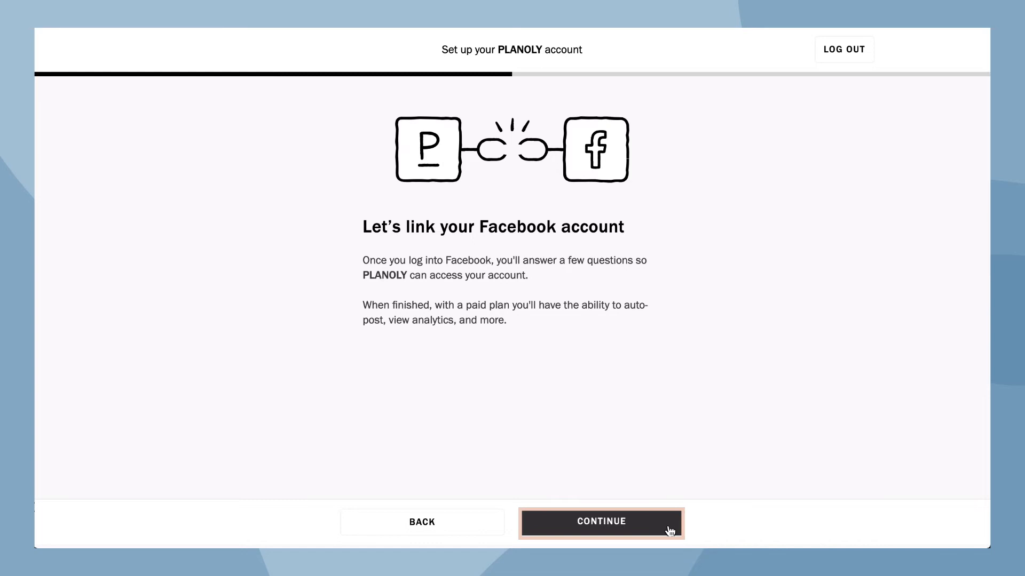
- Link the Facebook account via 'Continue as…', keeping its previous connection settings
left_click(599, 523)
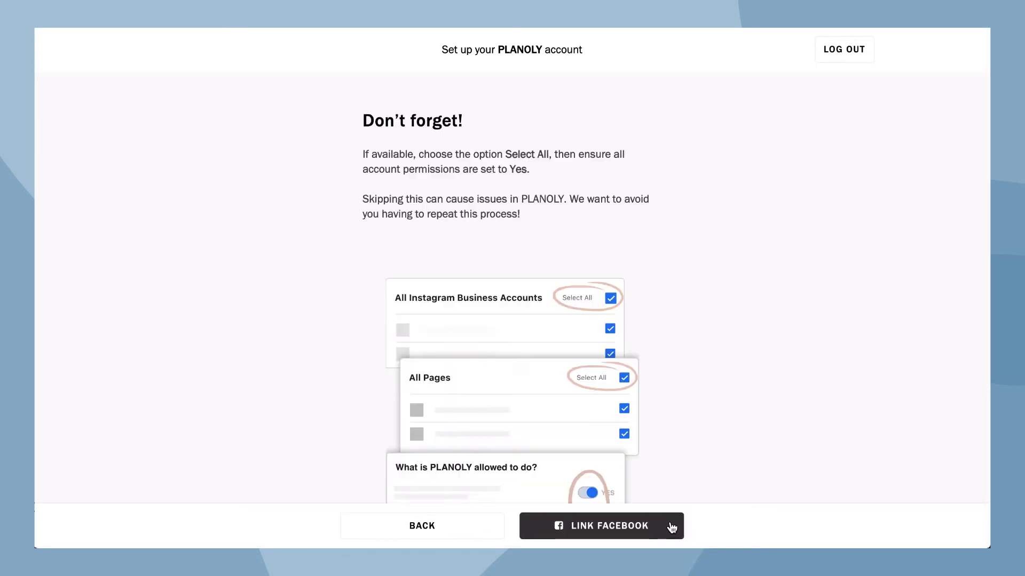
mouse_move(714, 439)
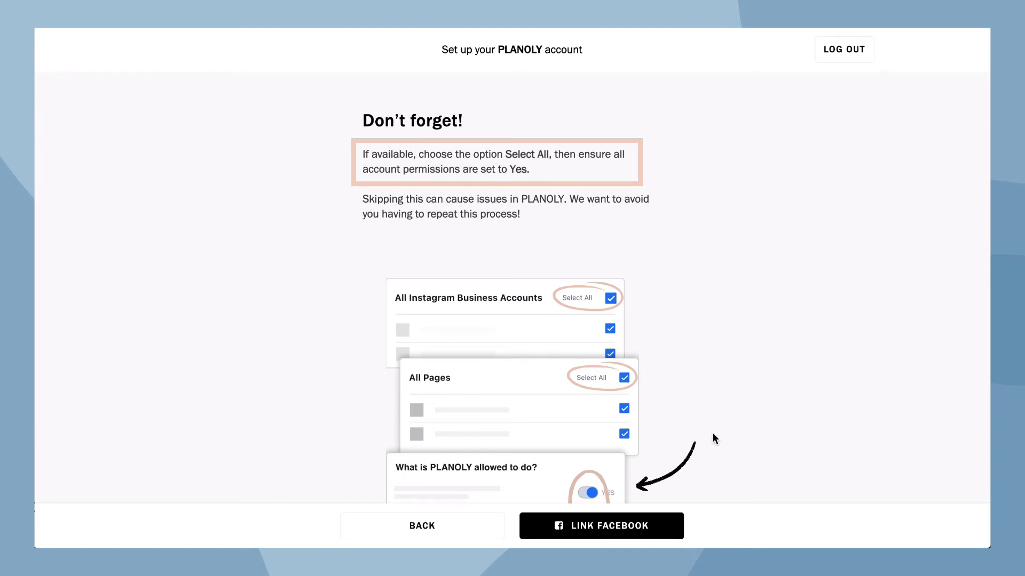
mouse_move(711, 461)
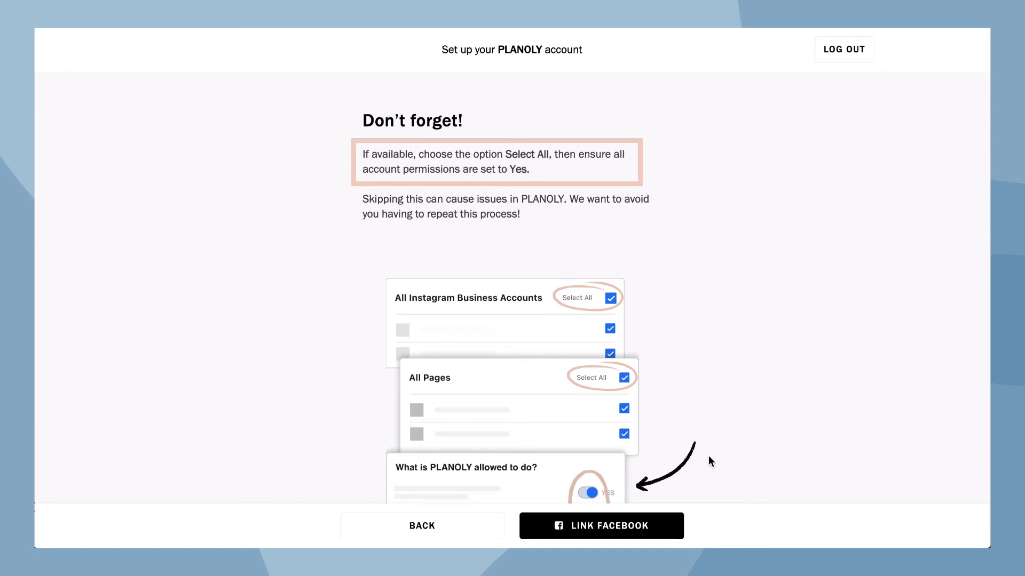
mouse_move(706, 500)
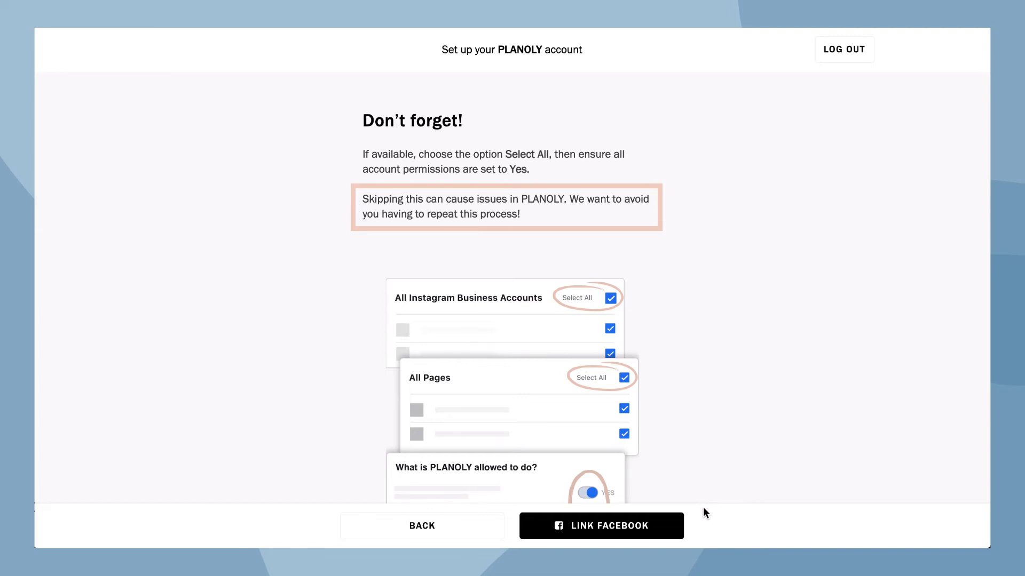
mouse_move(702, 525)
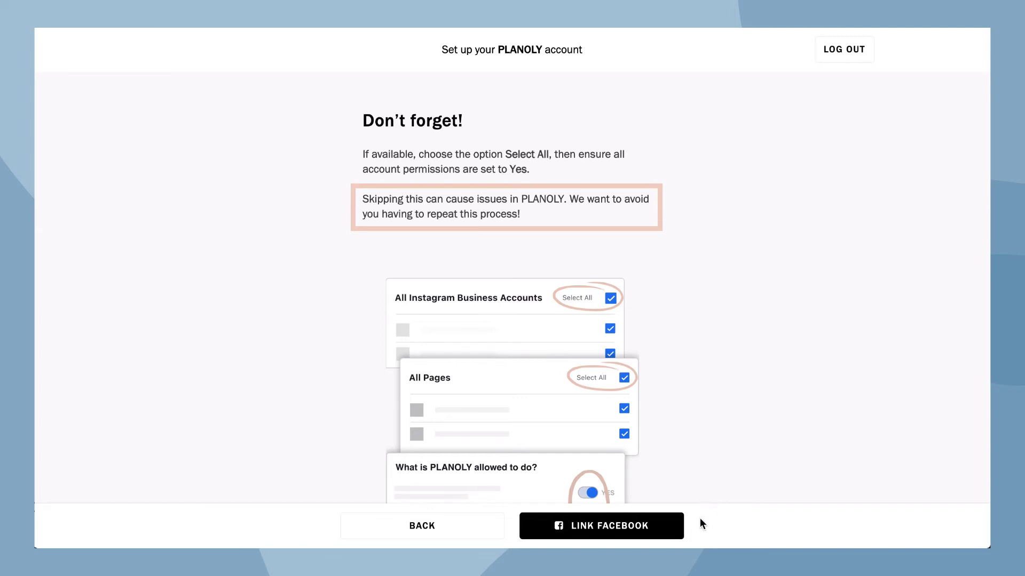
left_click(600, 525)
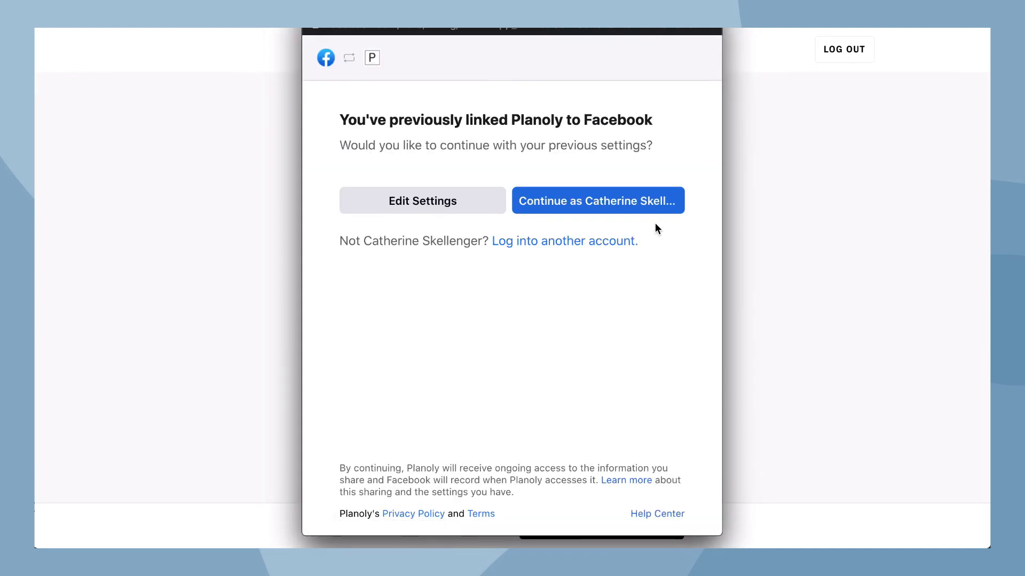
left_click(596, 201)
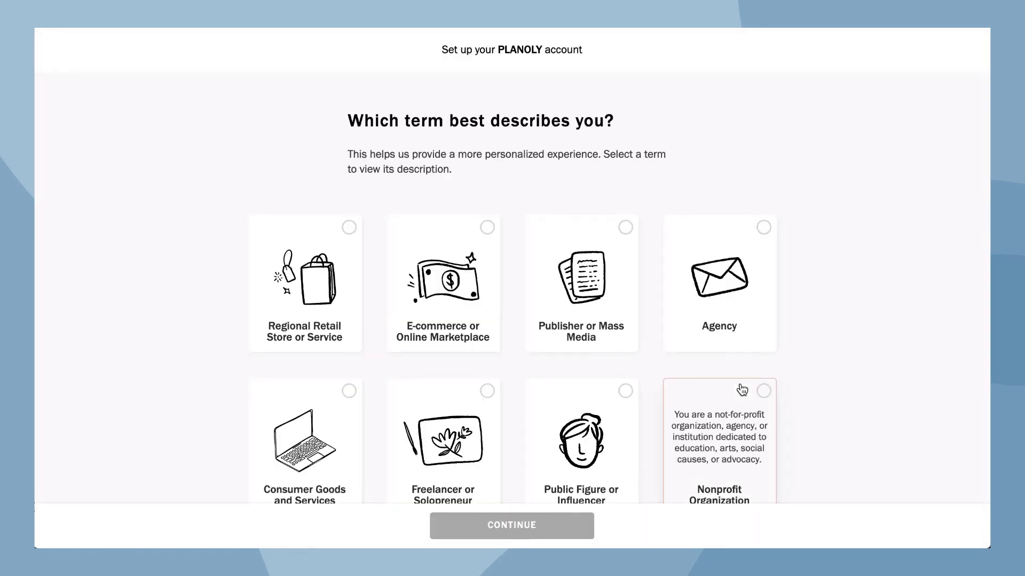
mouse_move(701, 397)
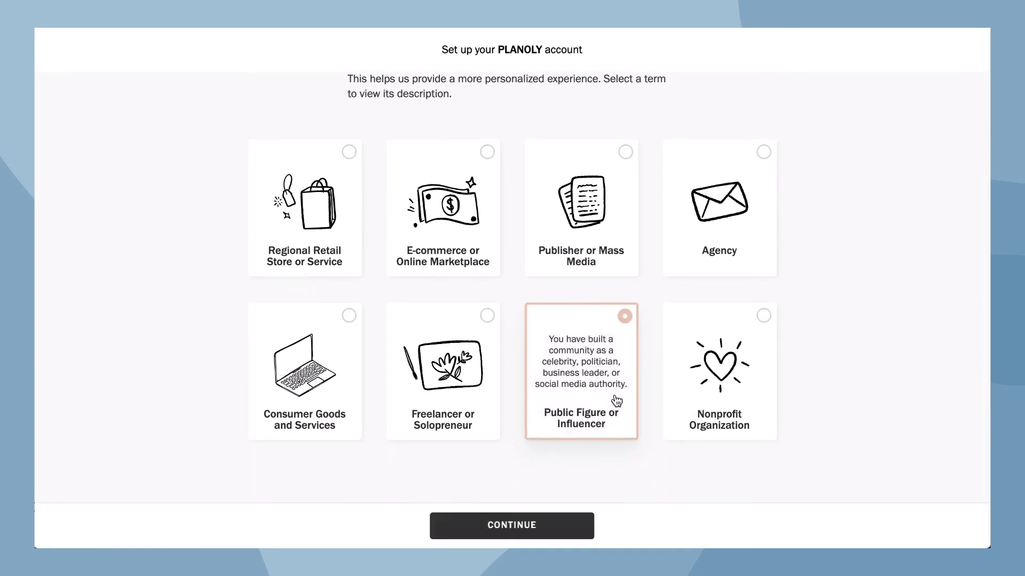
- Submit Public Figure or Influencer, then rate social media experience as Advanced
left_click(512, 525)
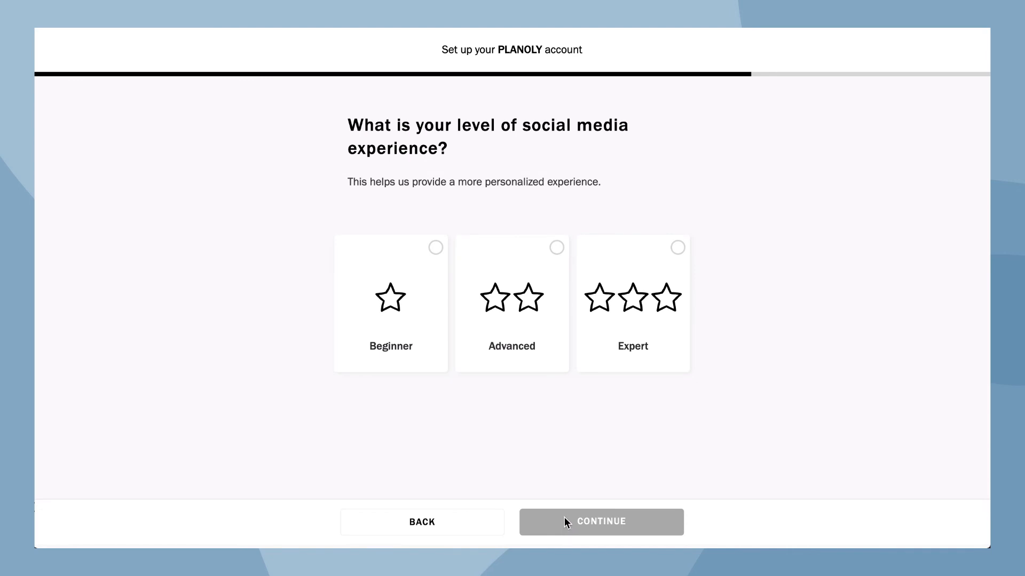
left_click(511, 303)
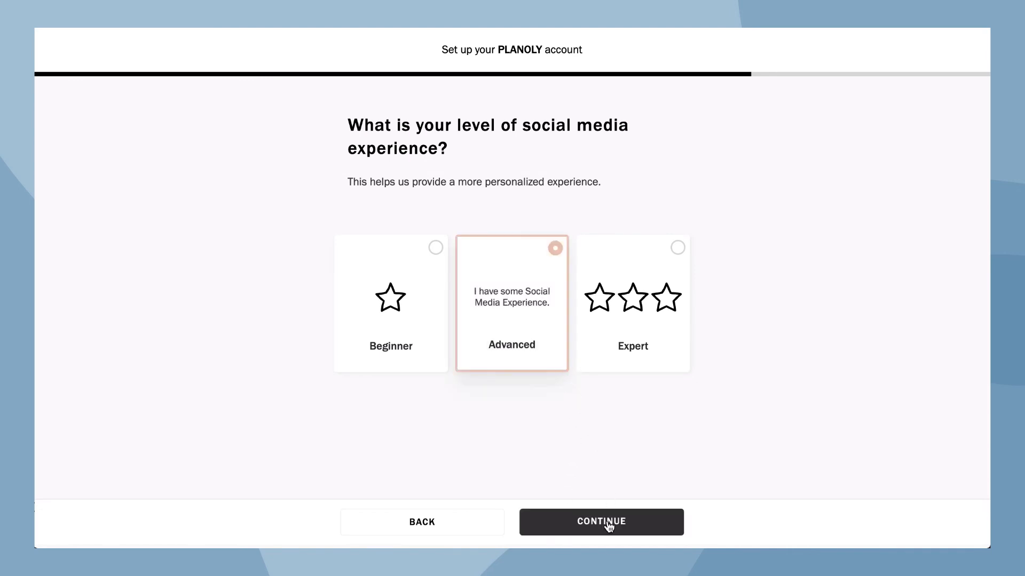
left_click(600, 522)
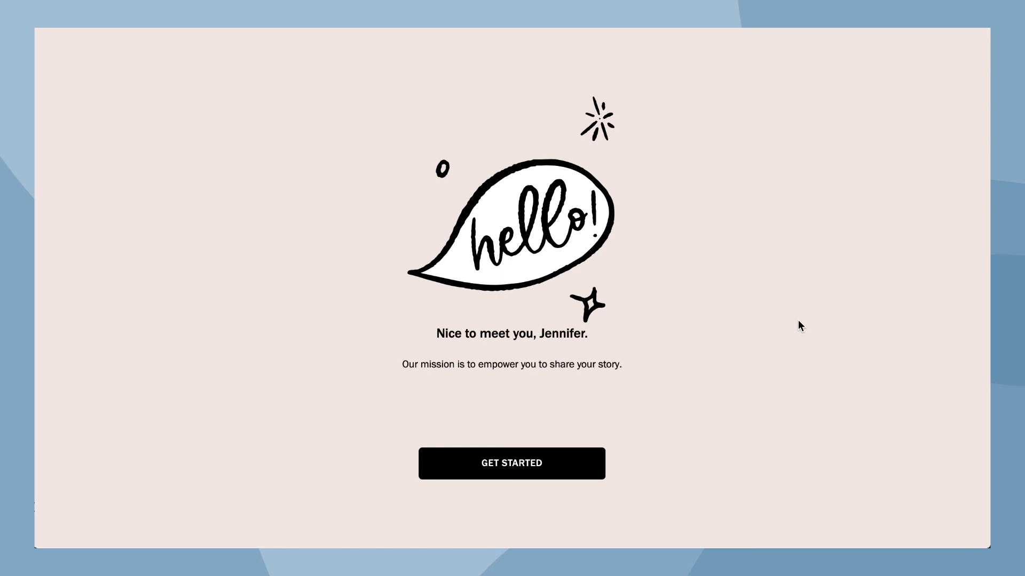
mouse_move(796, 330)
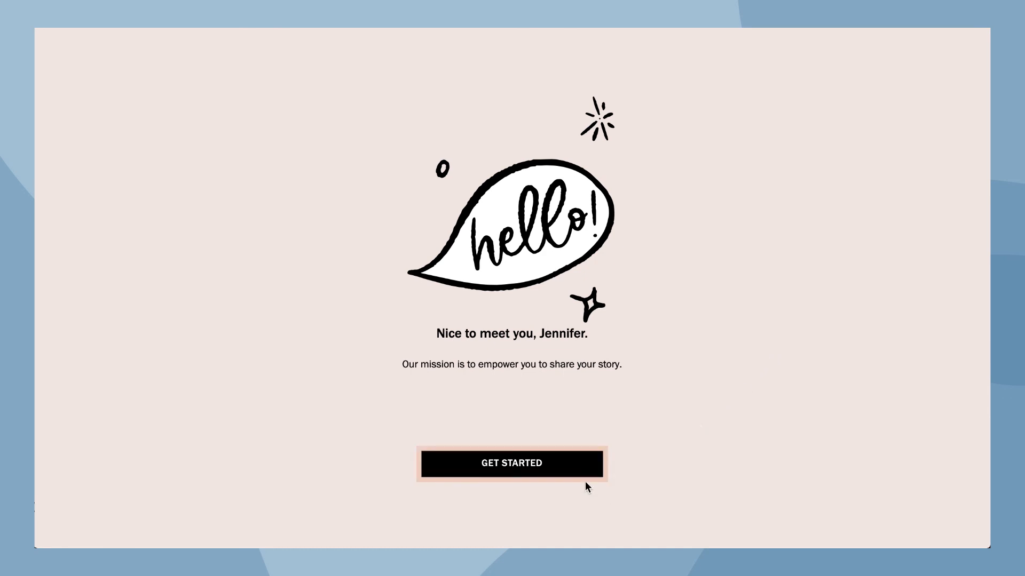
- Get started to open the Plan view with the Instagram grid and July 2021 calendar
left_click(511, 463)
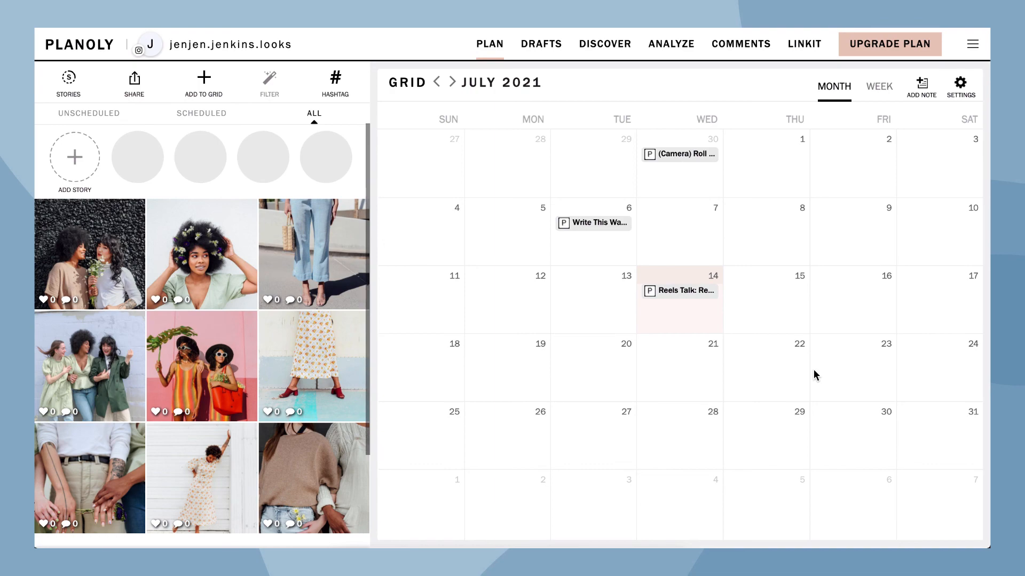